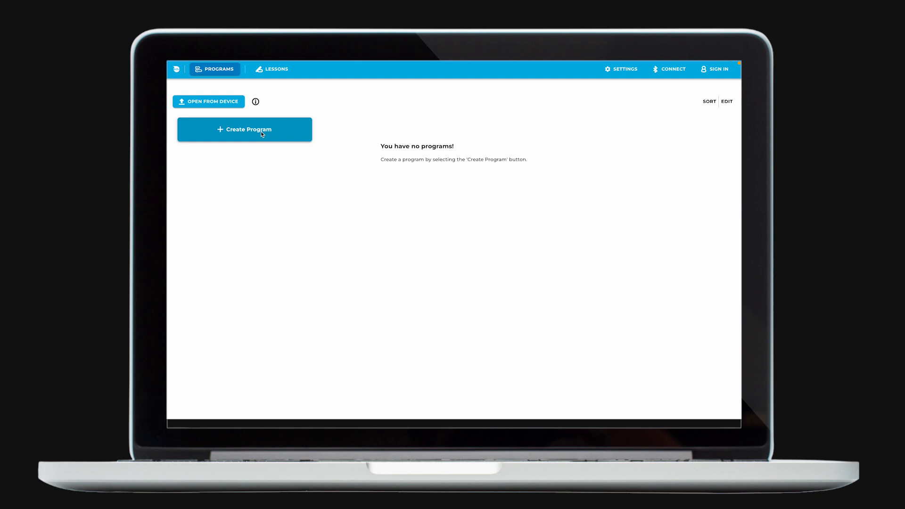
- Create a new Text program named 'My program' using Python
click(244, 129)
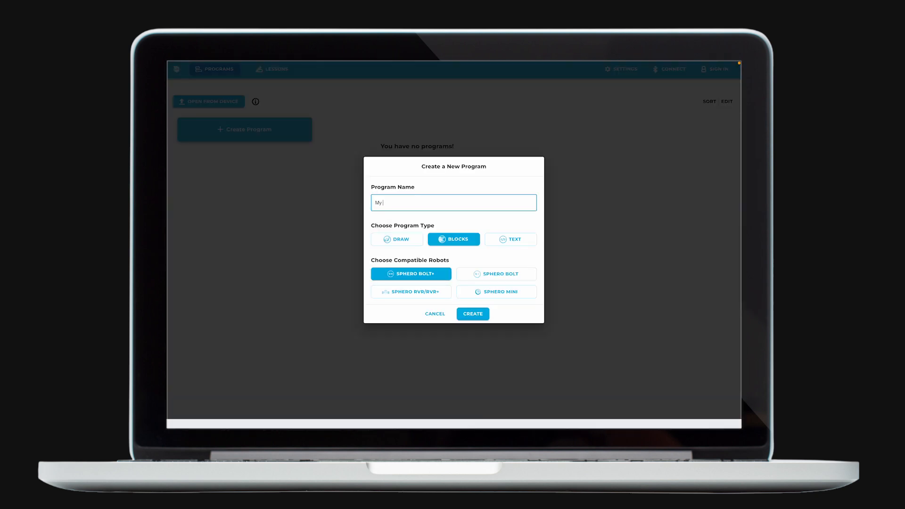
text(progra)
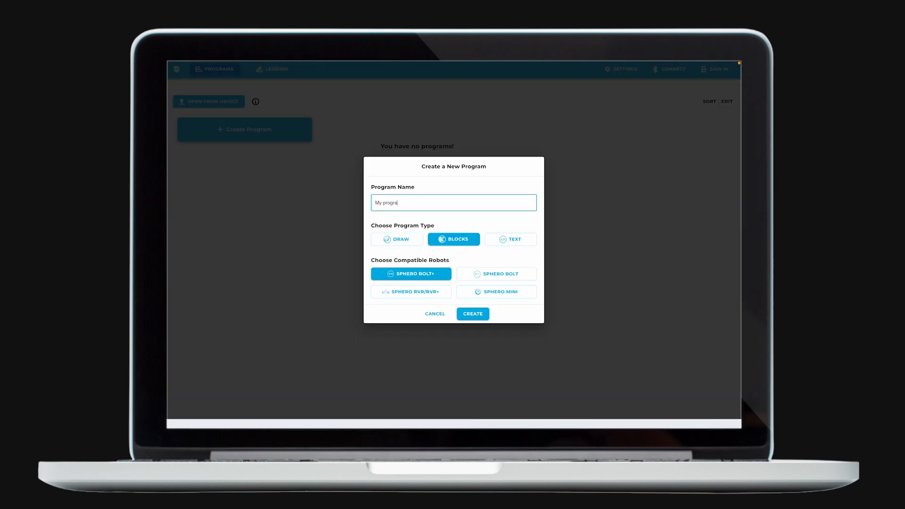
click(510, 239)
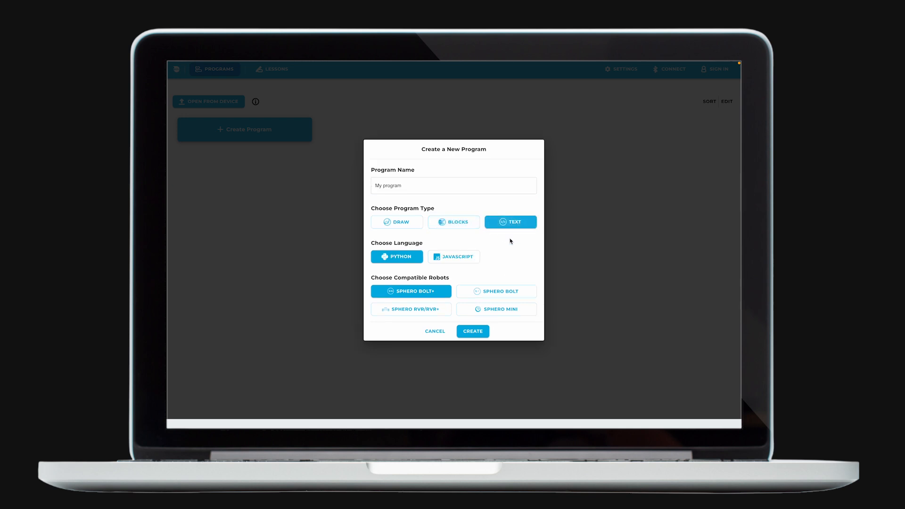
mouse_move(475, 256)
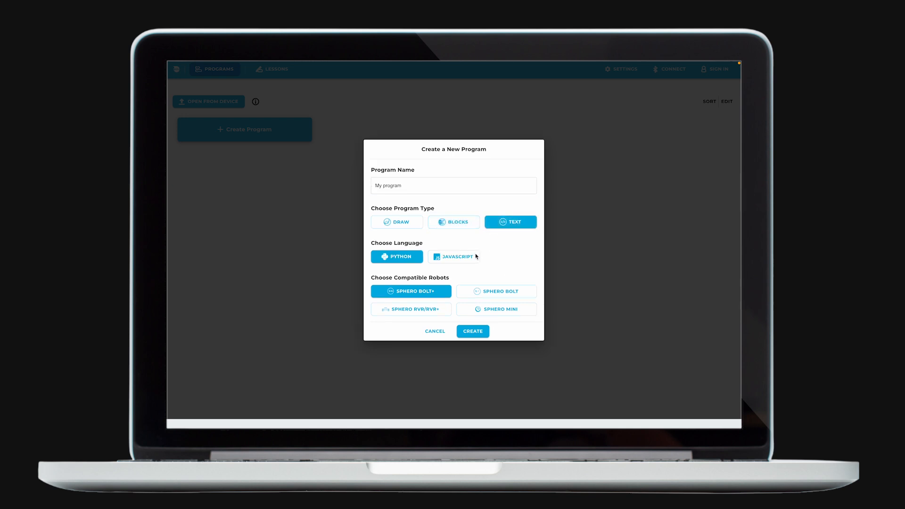
mouse_move(451, 287)
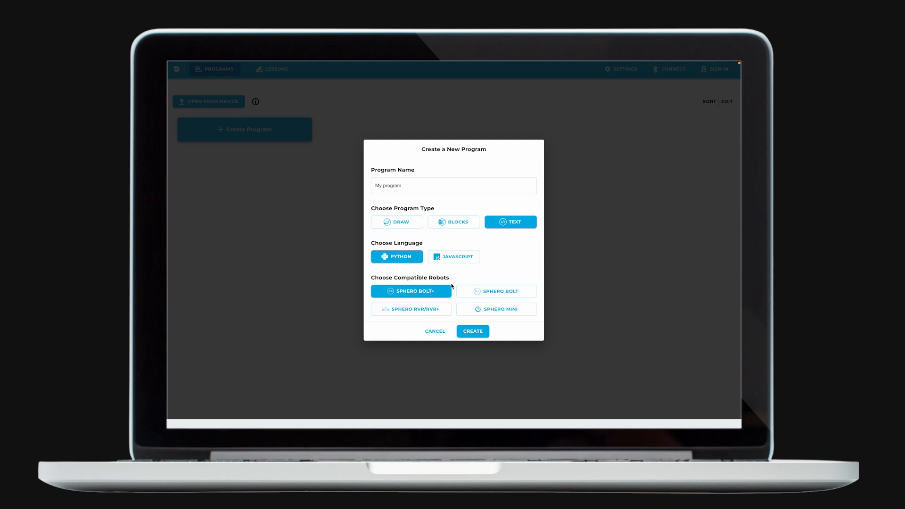
click(472, 331)
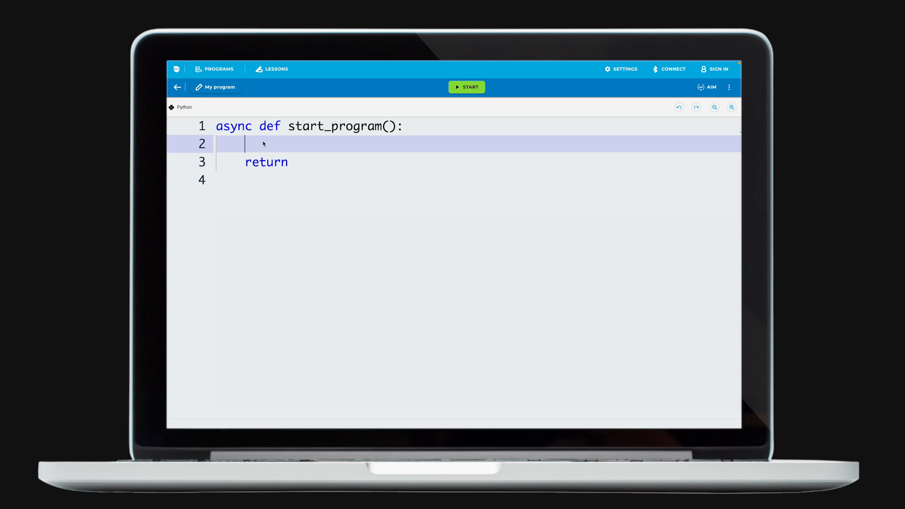
- Insert roll_to_distance(90, 100, 35) from autocomplete into start_program on line 2
text(roll)
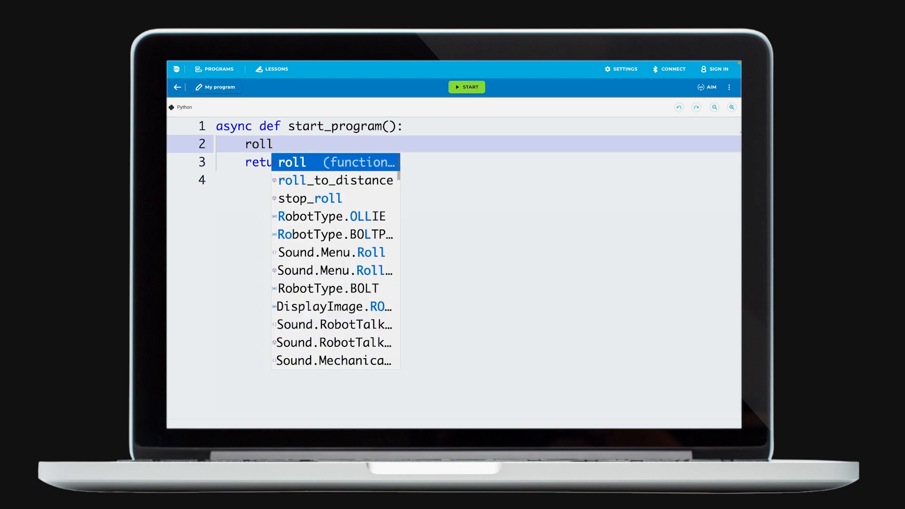
click(336, 180)
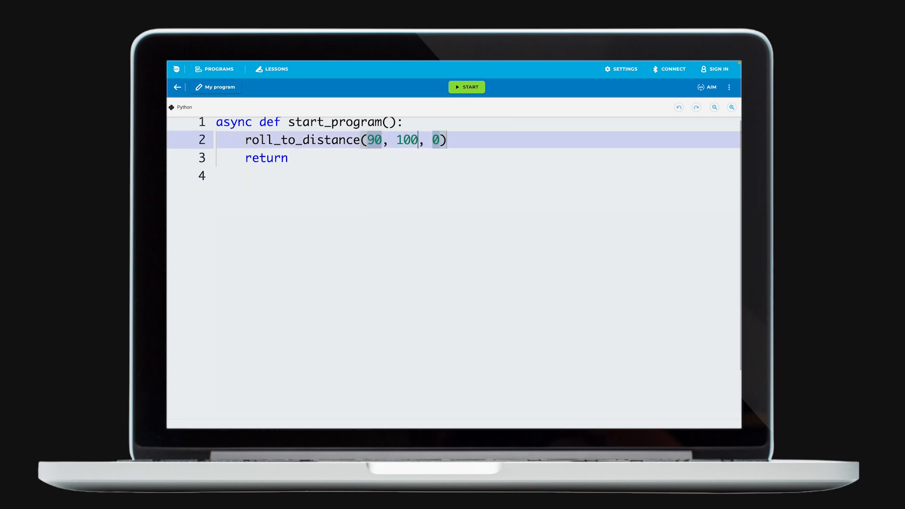
text(35)
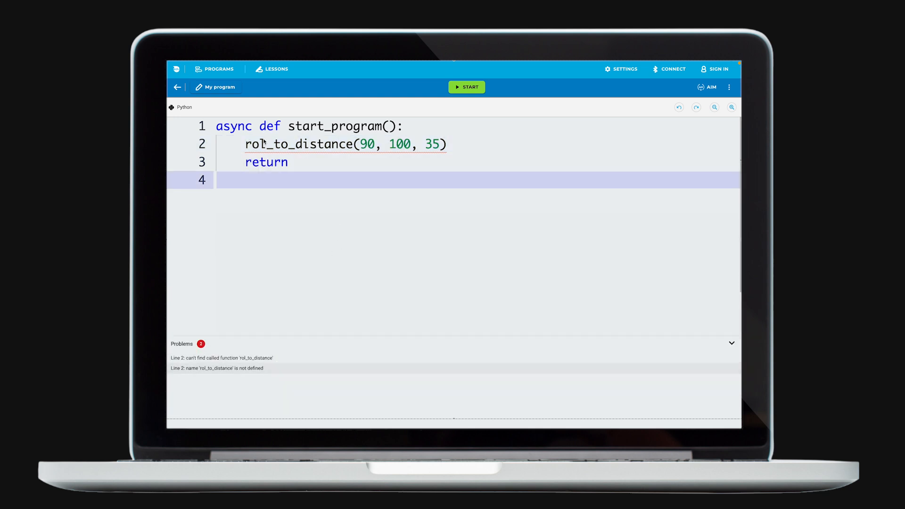
click(714, 107)
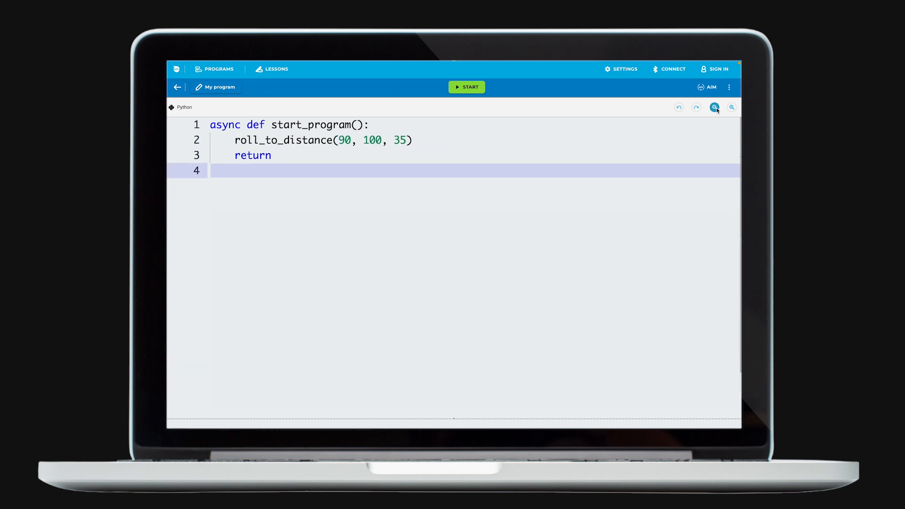
click(714, 108)
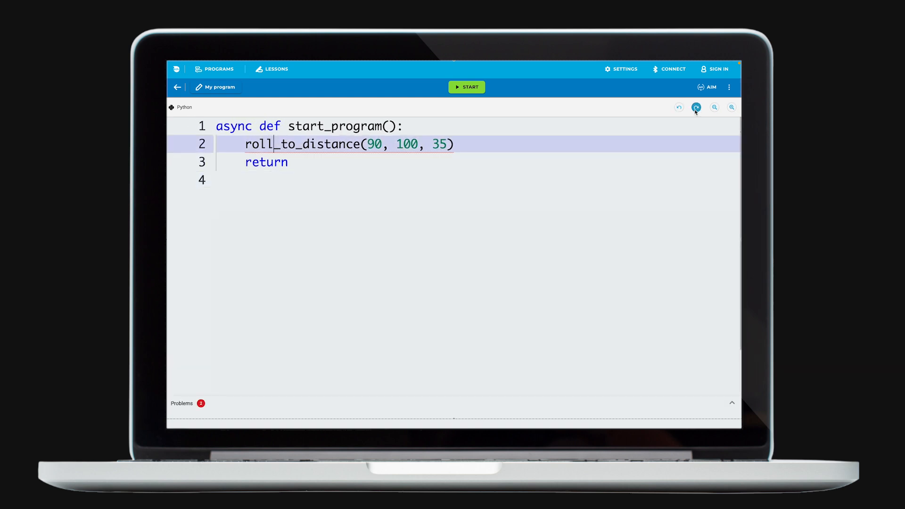
click(624, 69)
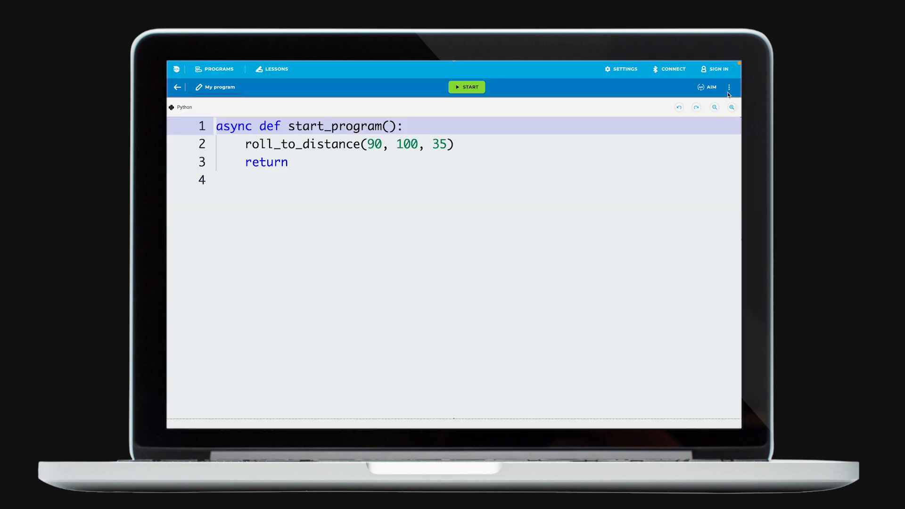
- Open Text Canvas Help from the three-dot menu, reaching the Programming Wiki
click(729, 87)
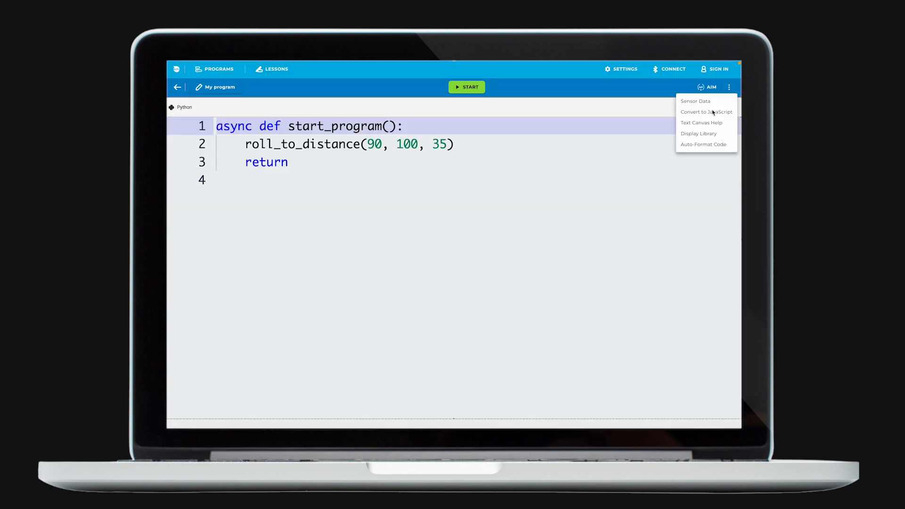
click(706, 111)
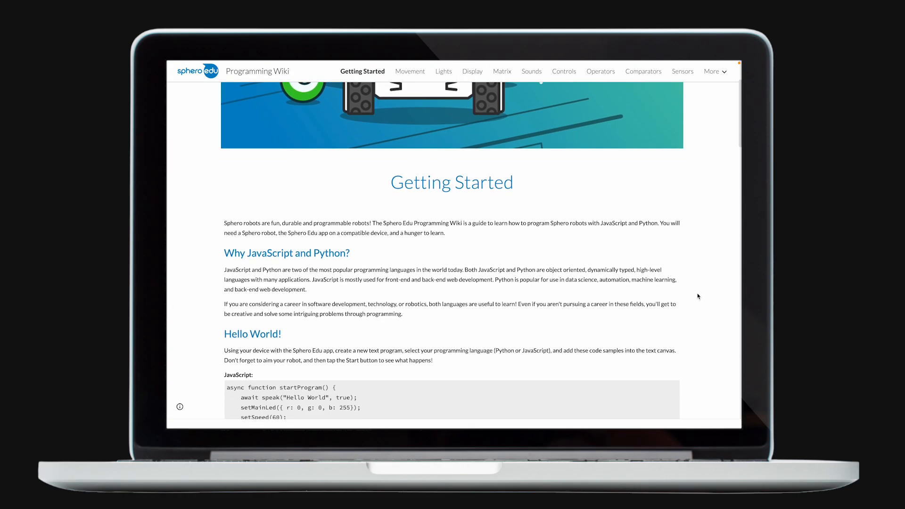
- Scroll the Getting Started page past Hello World to the Hello Square examples
scroll(down, 3)
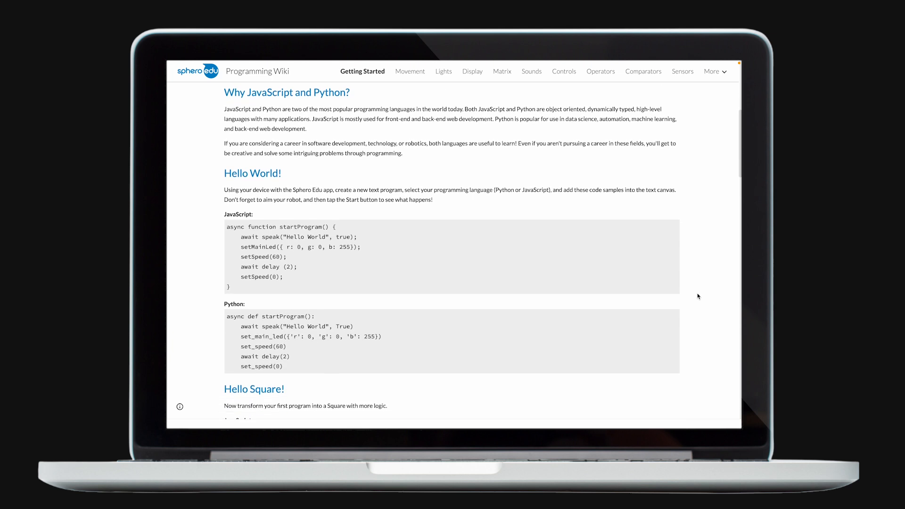
scroll(down, 3)
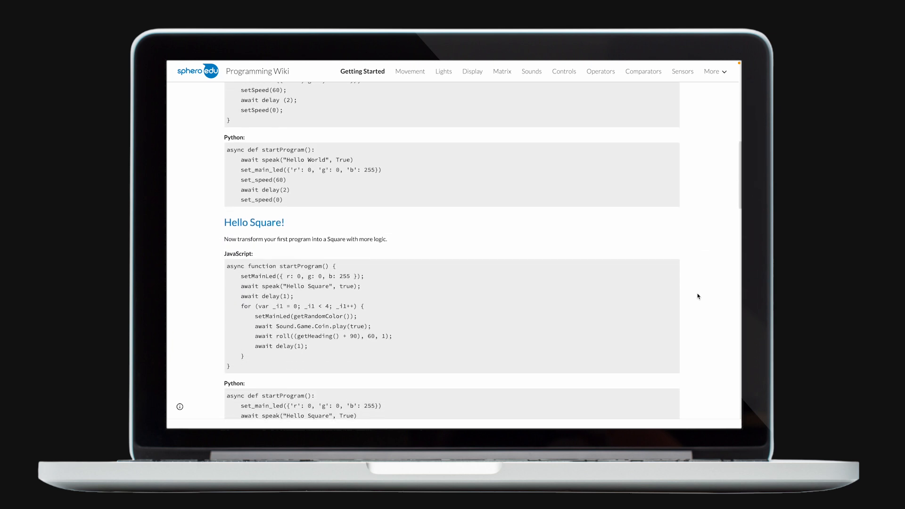
scroll(down, 3)
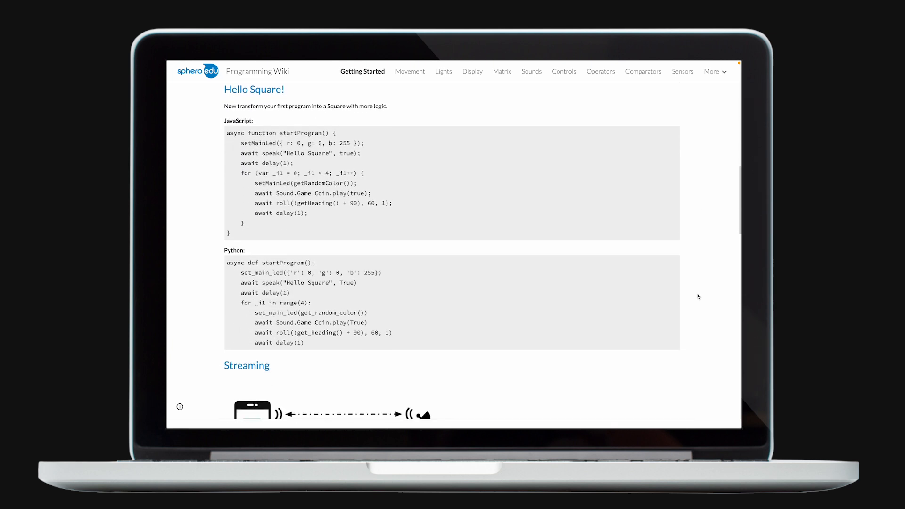